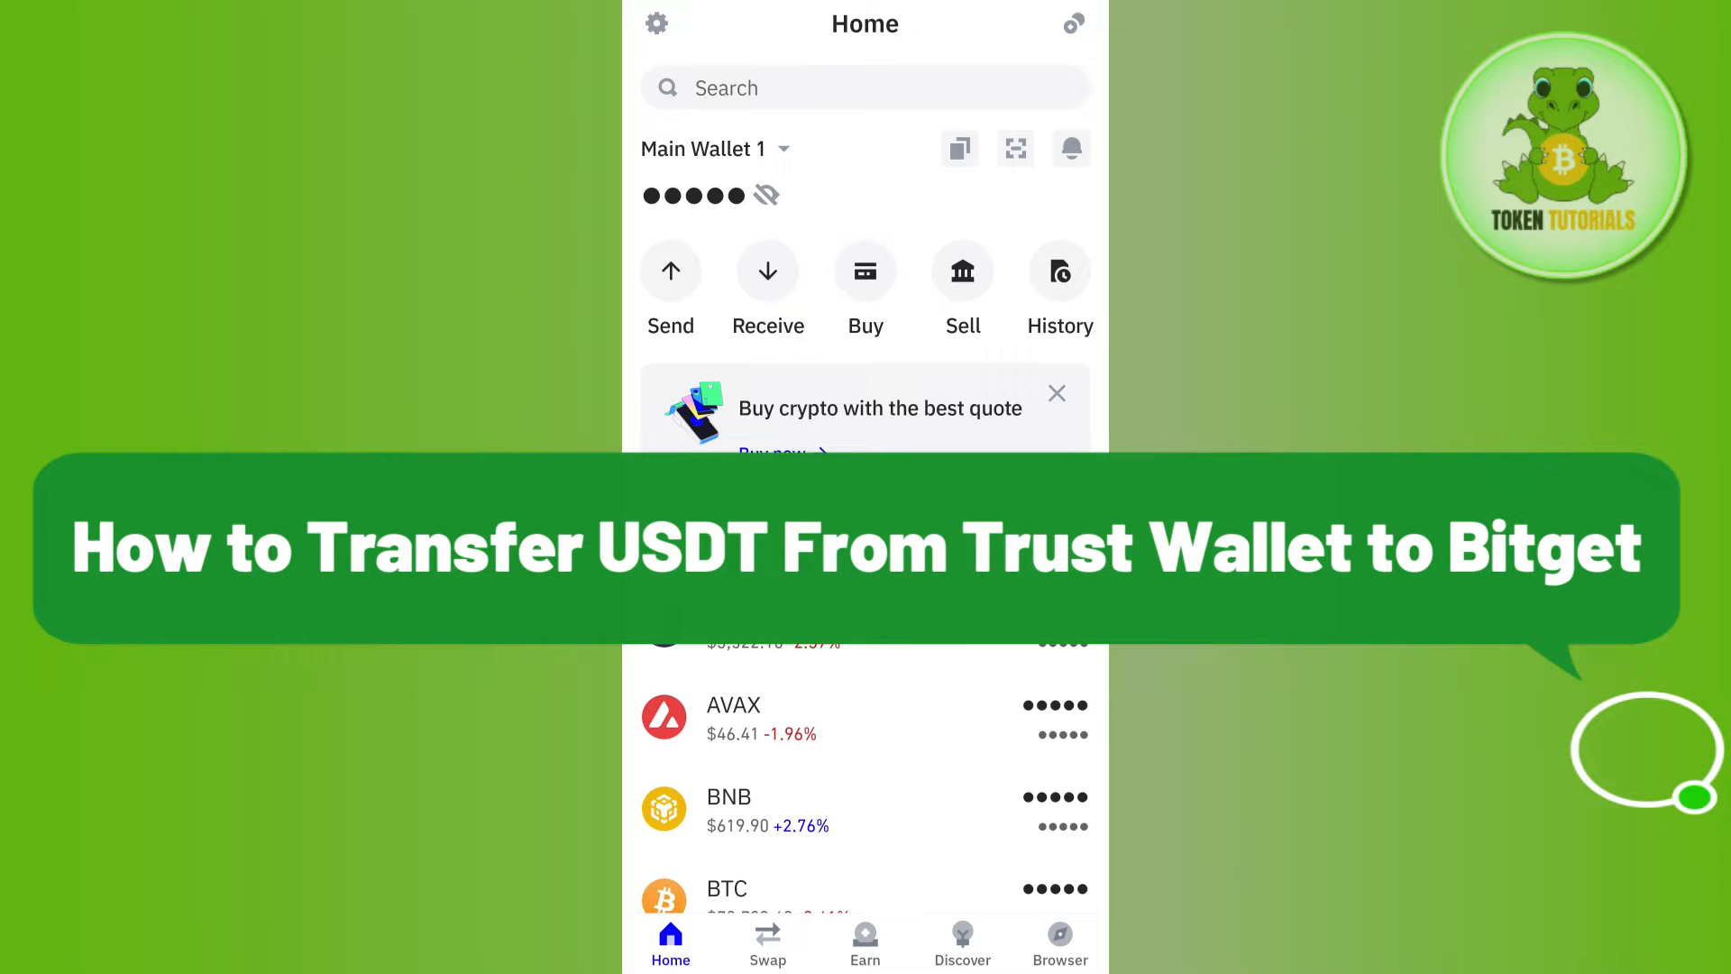
Search 'usdt' and open the USDT token on BNB Smart Chain
{"action": "scroll", "scroll_direction": "down", "scroll_amount": 3}
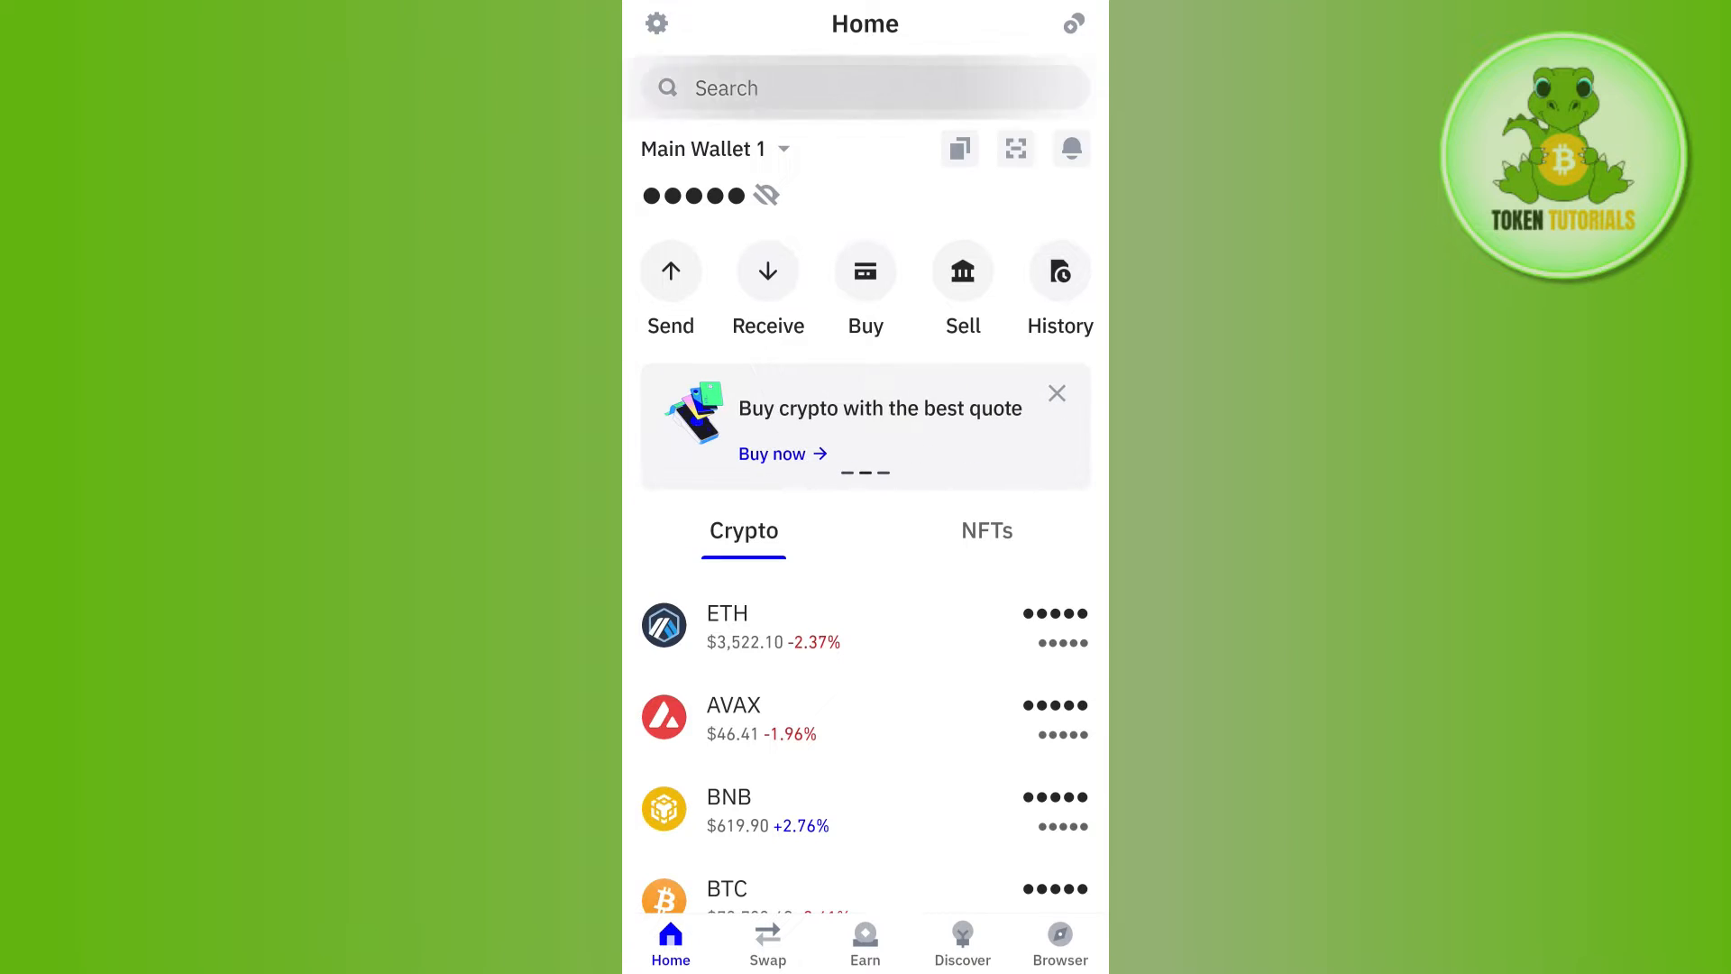
{"action": "type", "text": "usdt"}
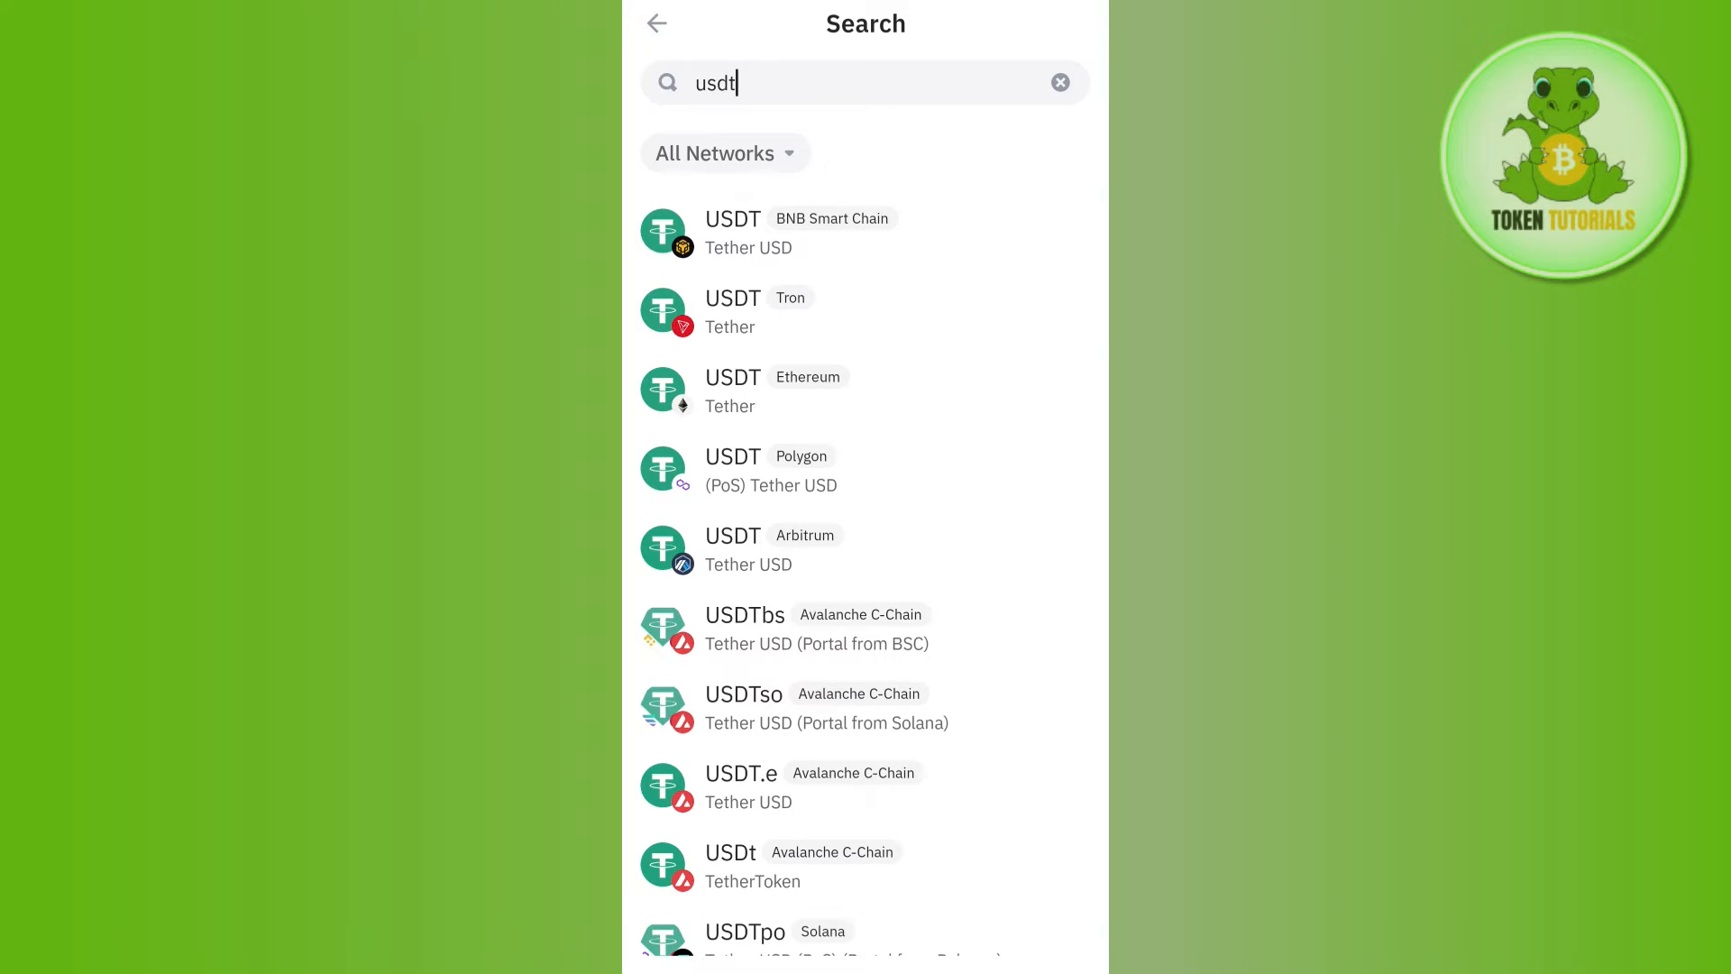
{"action": "left_click", "coordinate": [733, 232]}
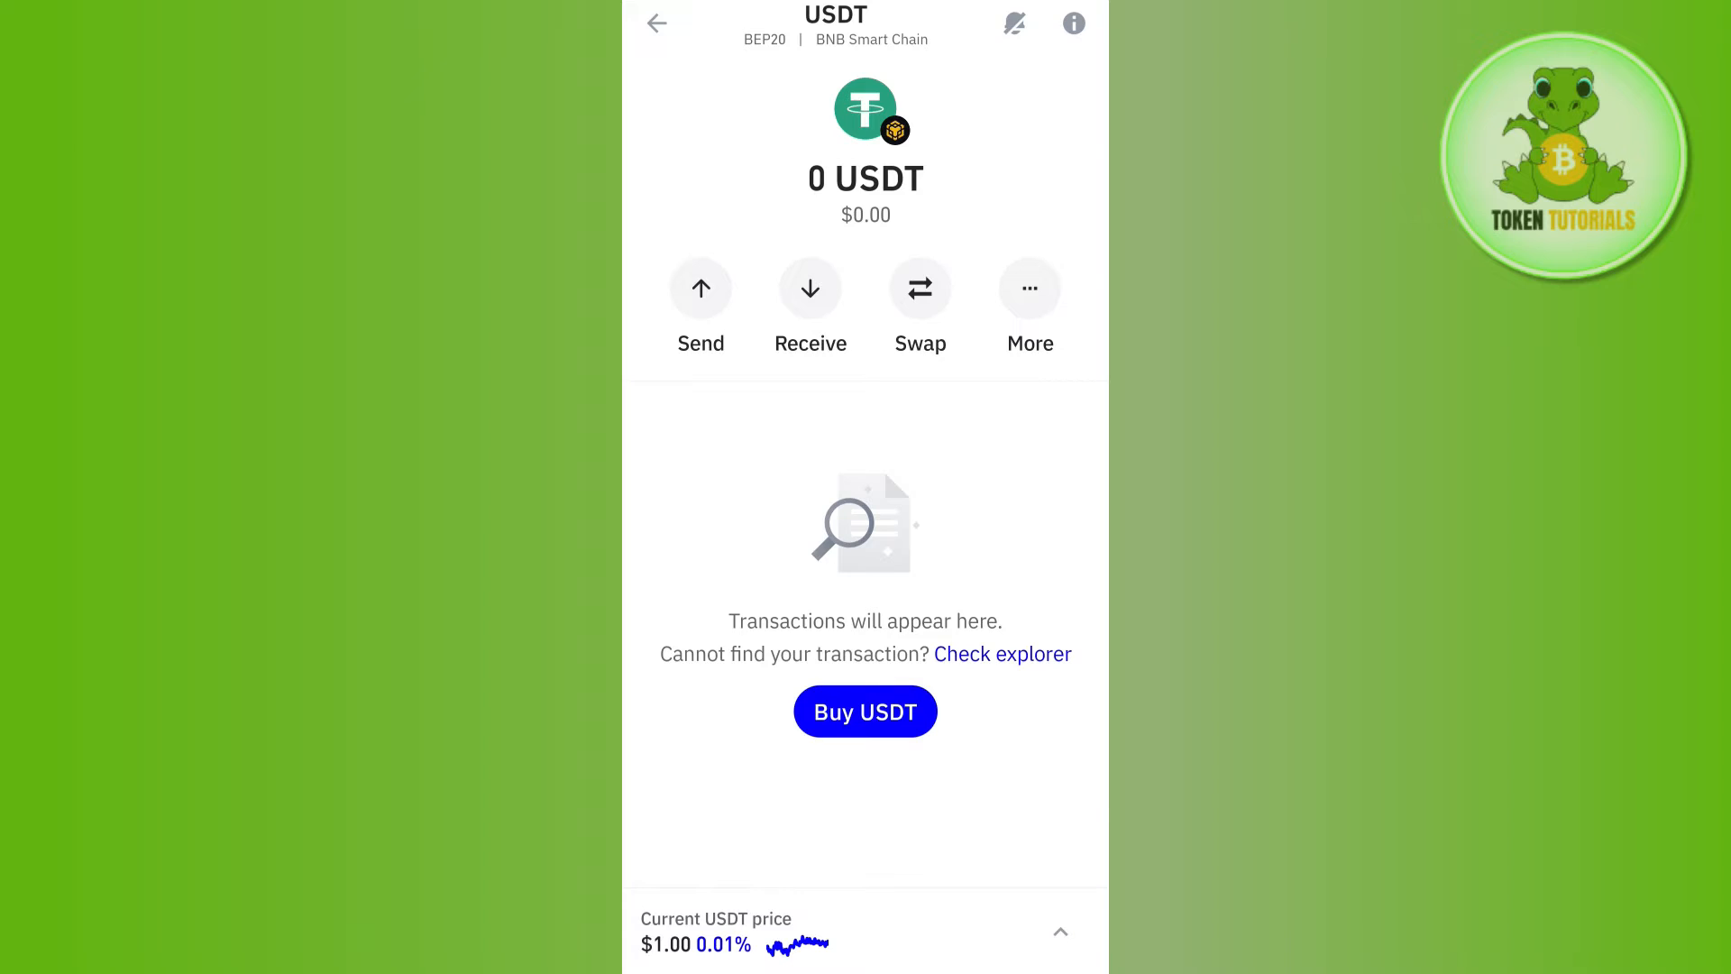
Open the Send USDT (BEP20) form, then switch to the Bitget app
{"action": "left_click", "coordinate": [699, 288]}
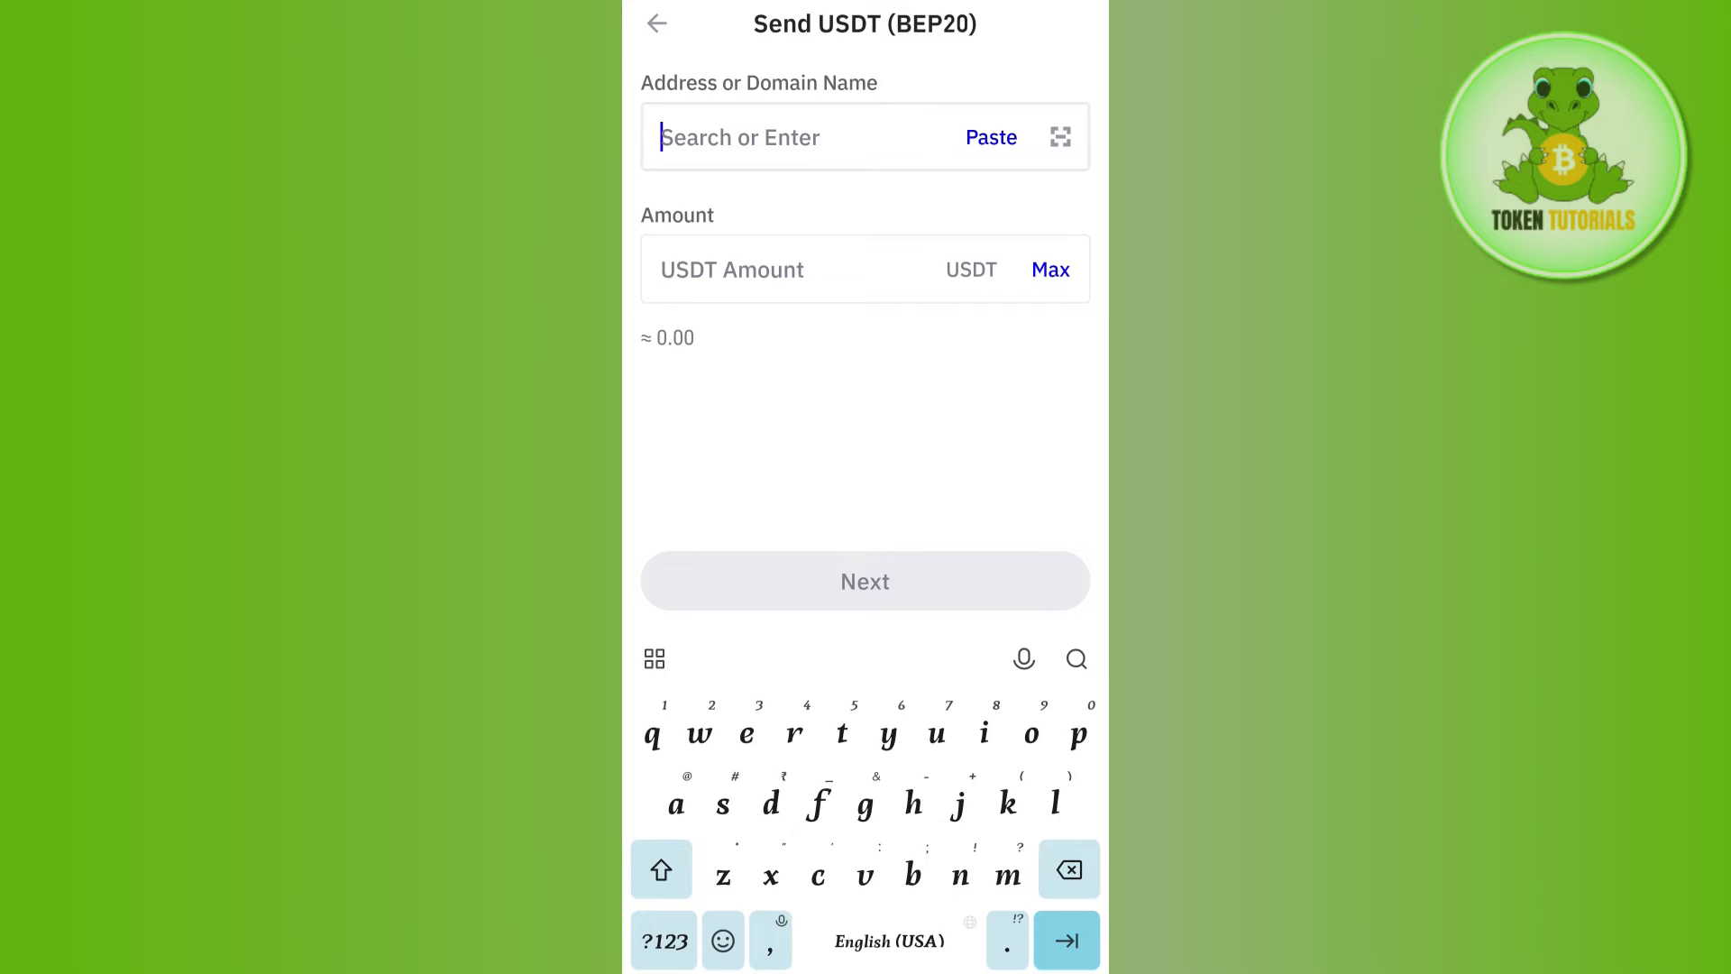
{"action": "left_click", "coordinate": [654, 23]}
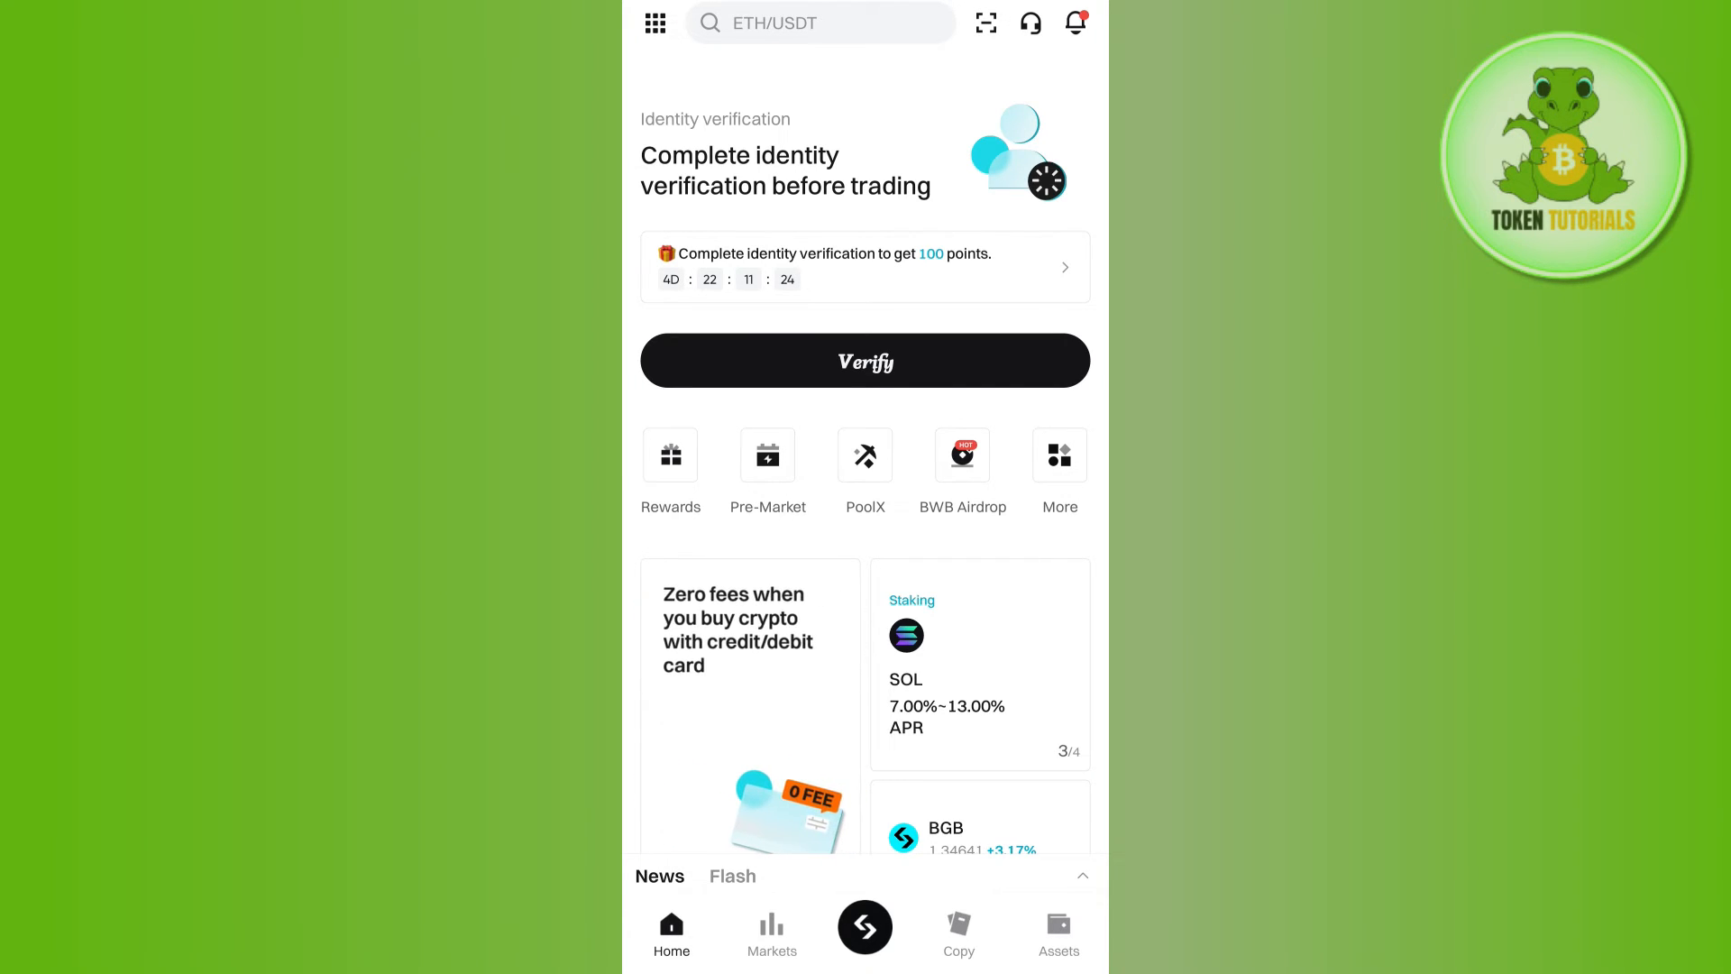
Open Bitget's deposit coin list and jump to coins starting with A
{"action": "left_click", "coordinate": [1056, 455]}
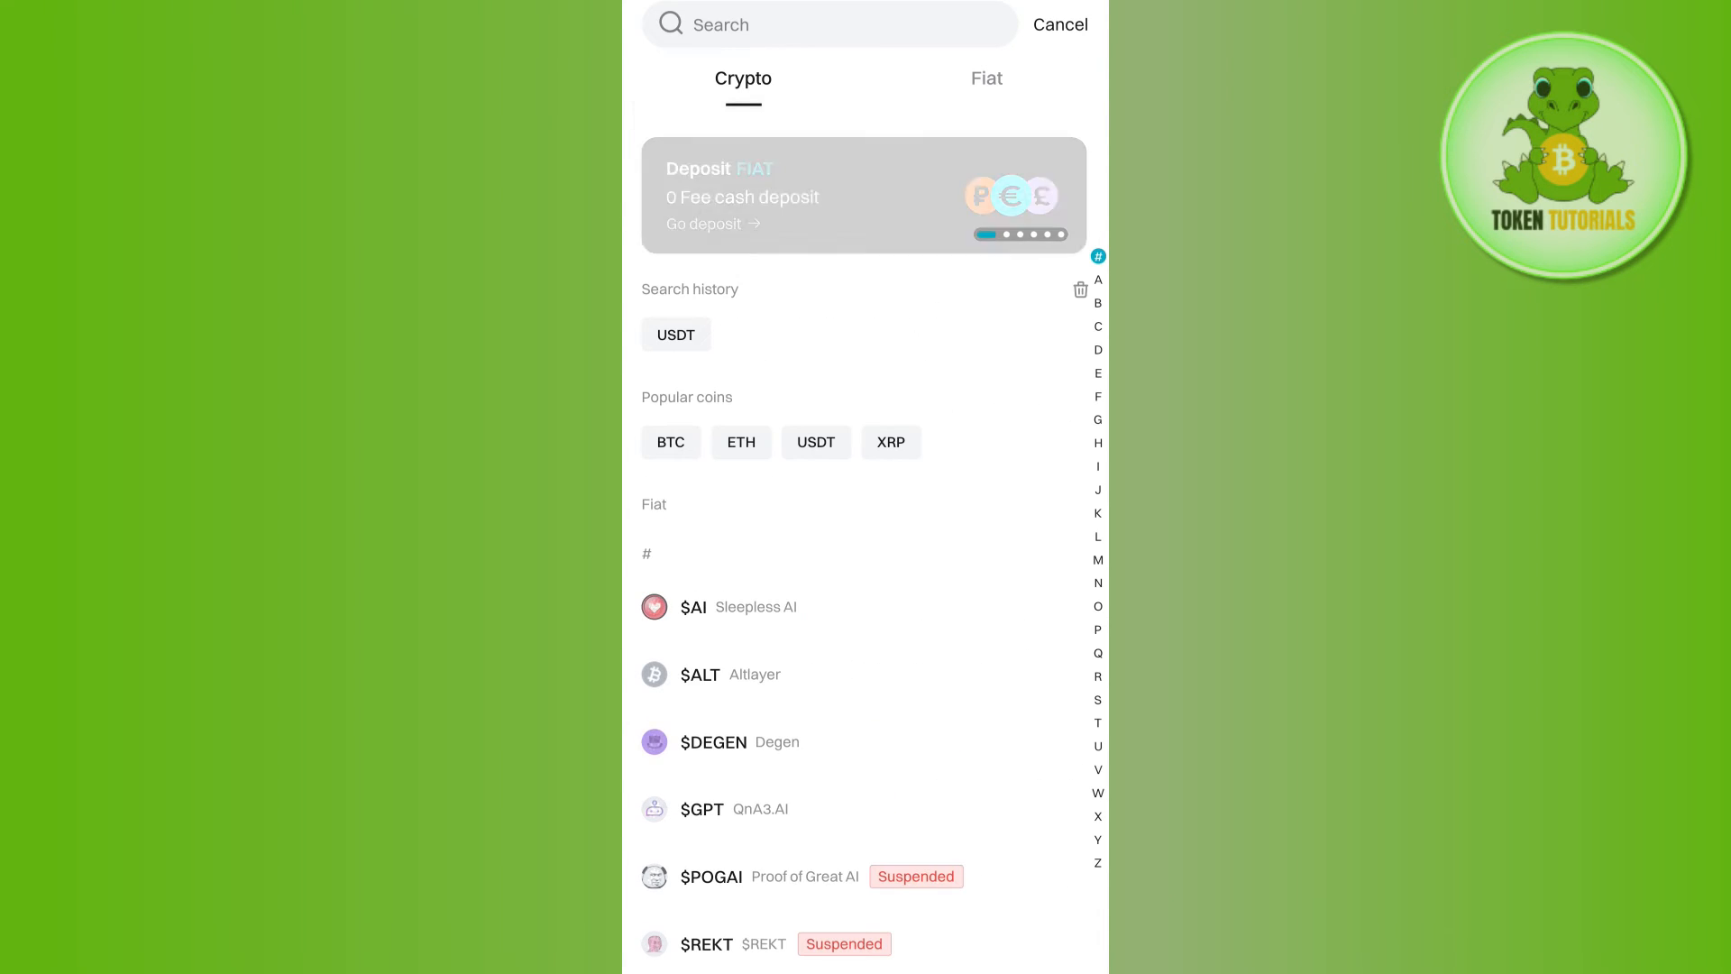
{"action": "left_click", "coordinate": [1097, 278]}
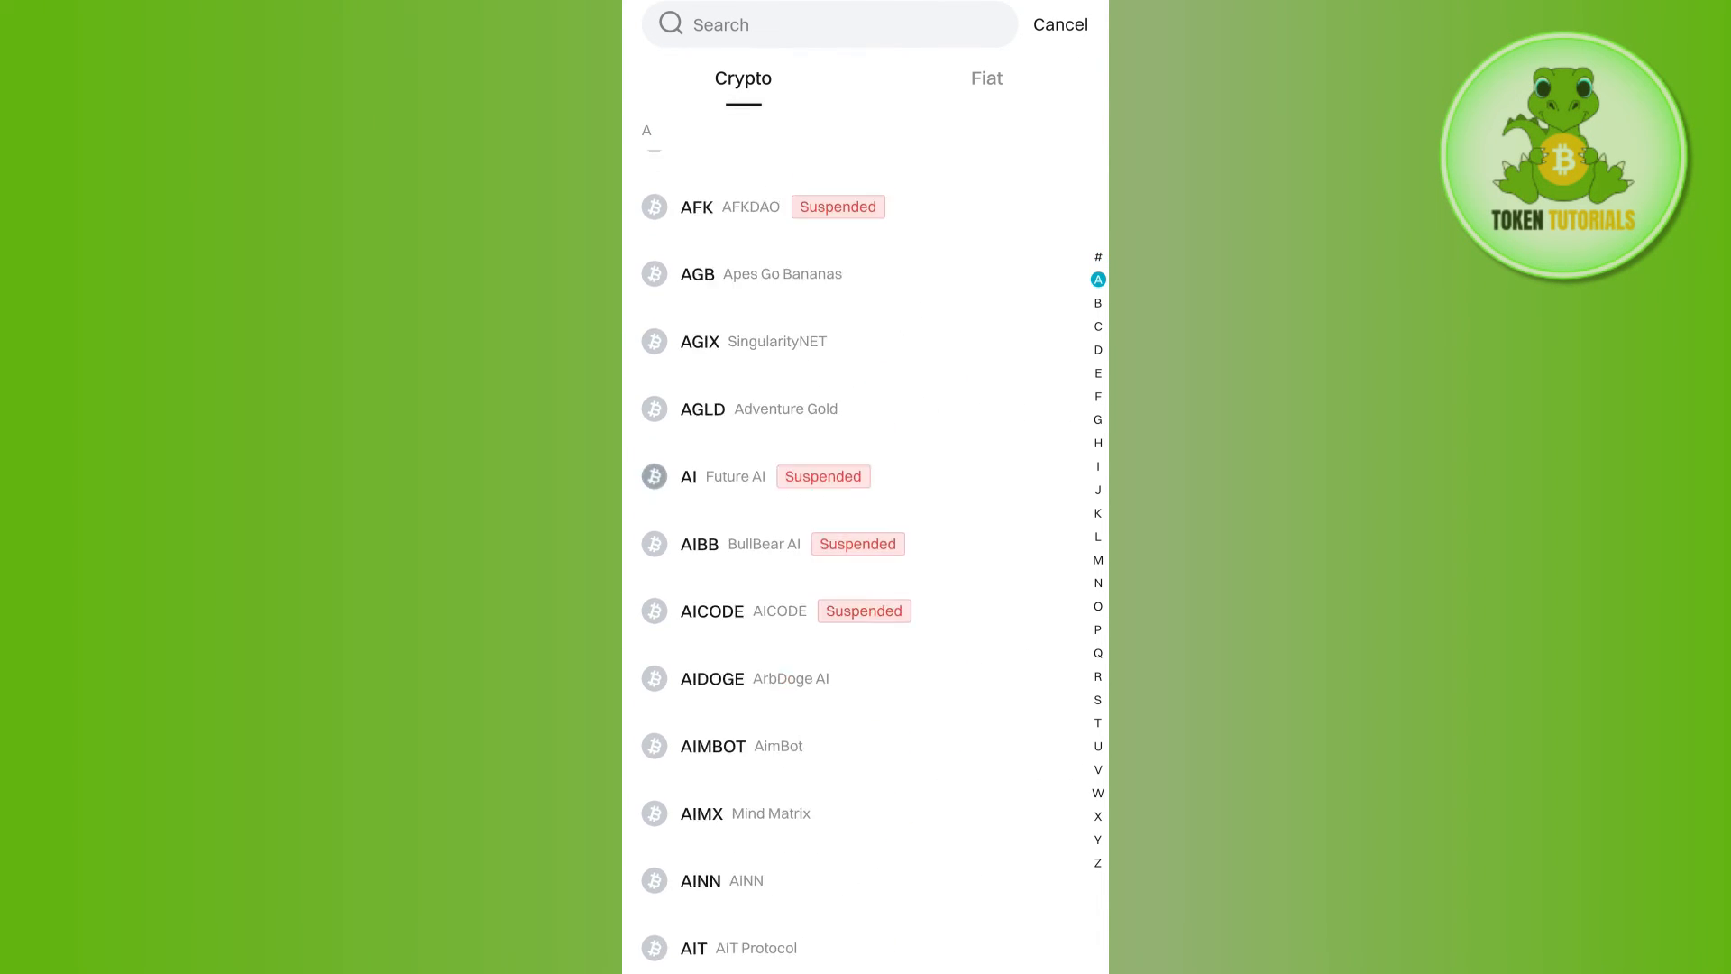